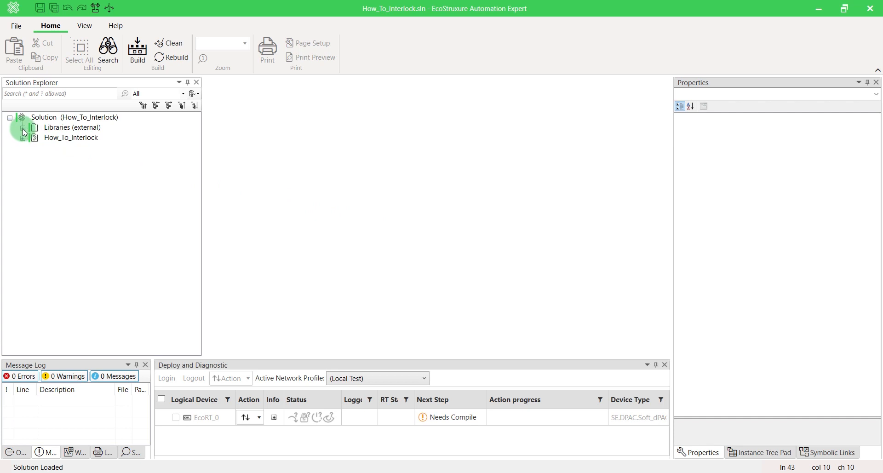
# Expand and collapse the external Libraries list in Solution Explorer
pyautogui.click(24, 132)
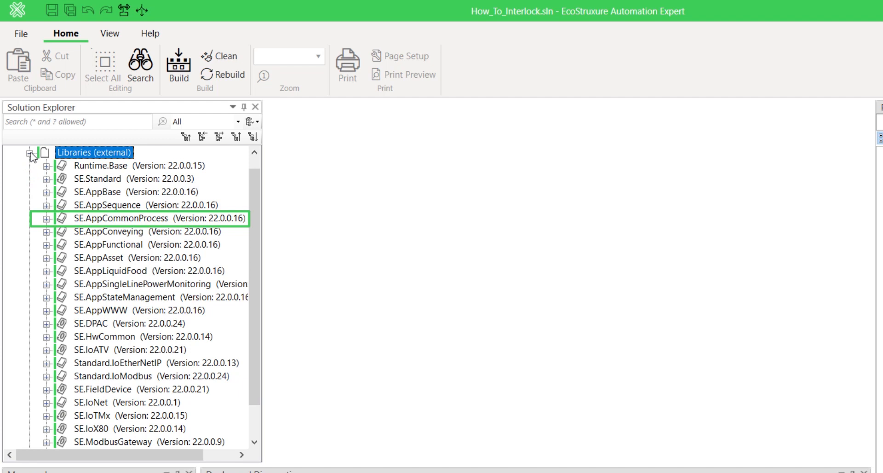
pyautogui.click(32, 156)
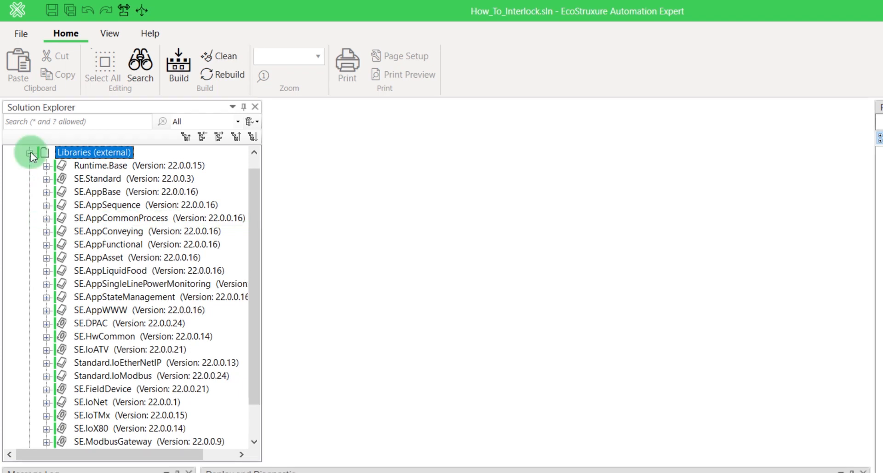
pyautogui.click(31, 153)
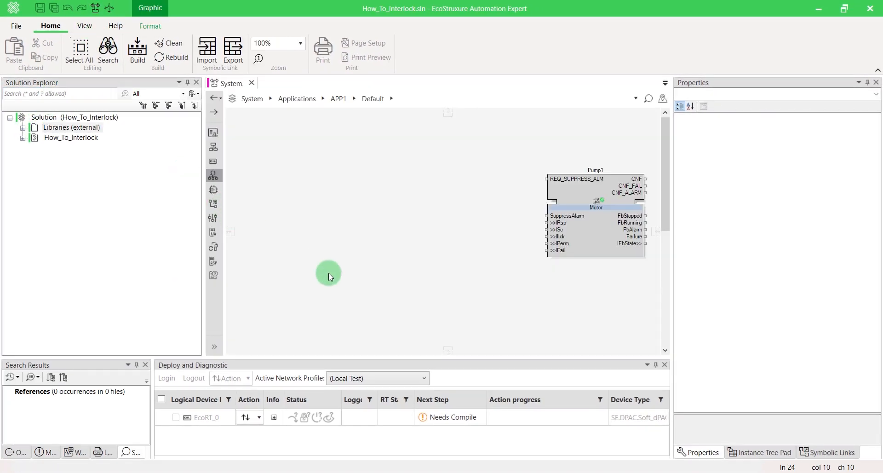
# Insert IlckCondItem blocks TankLevelHigh and TankLevelLow beside Pump1 on the APP1 diagram
pyautogui.doubleClick(429, 231)
pyautogui.write('il')
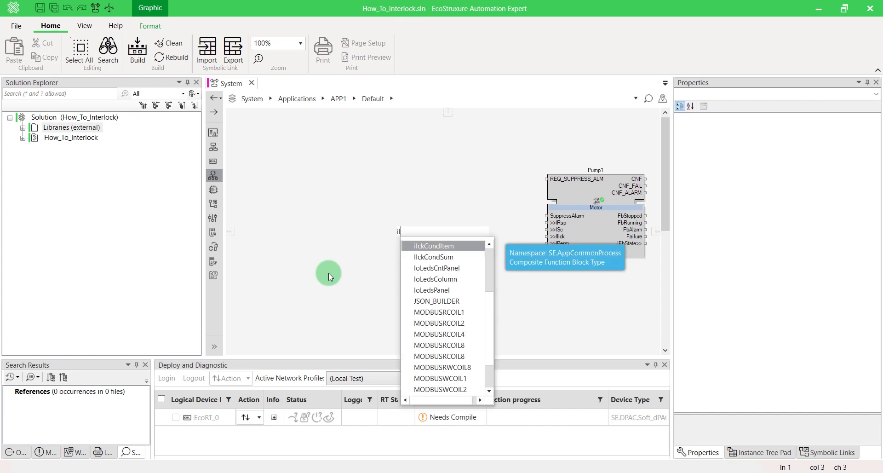
pyautogui.write('ck')
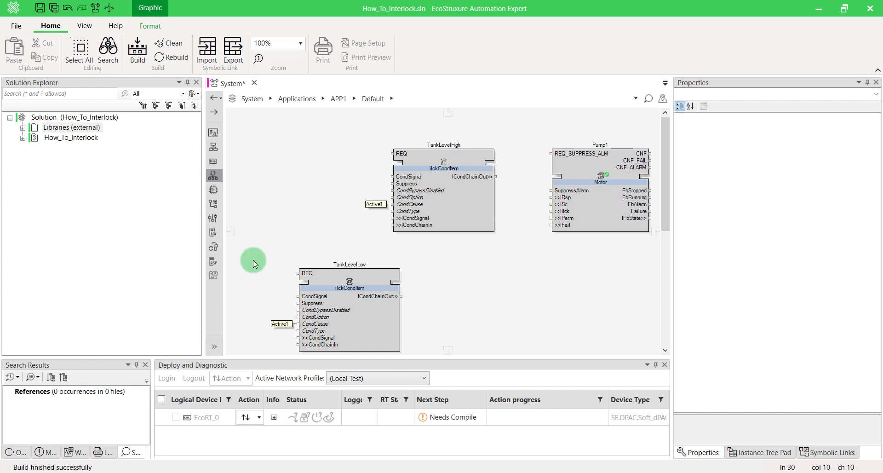
pyautogui.moveTo(254, 264); pyautogui.dragTo(516, 356)
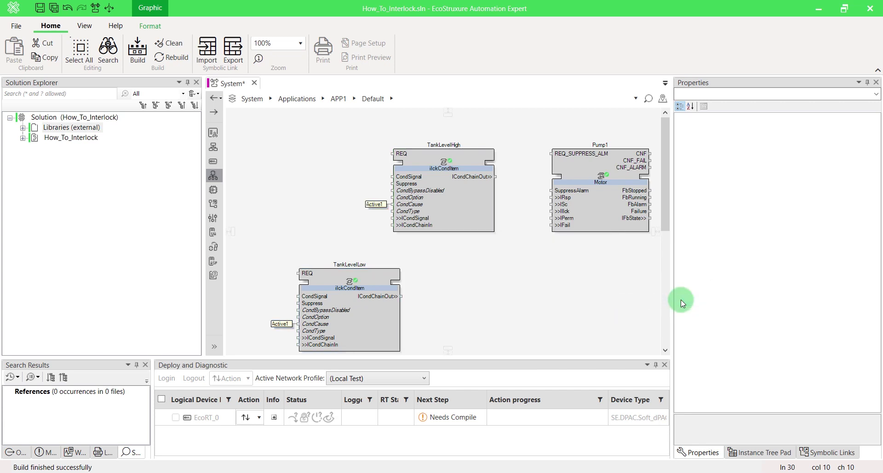
pyautogui.click(137, 51)
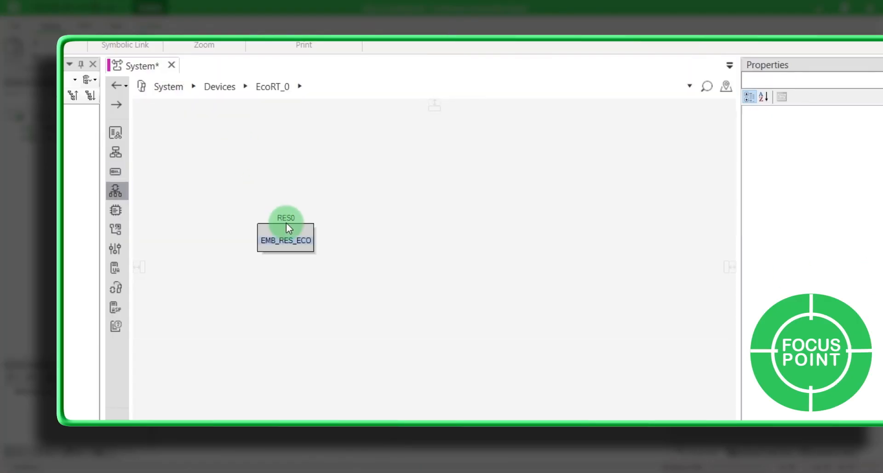
pyautogui.doubleClick(286, 225)
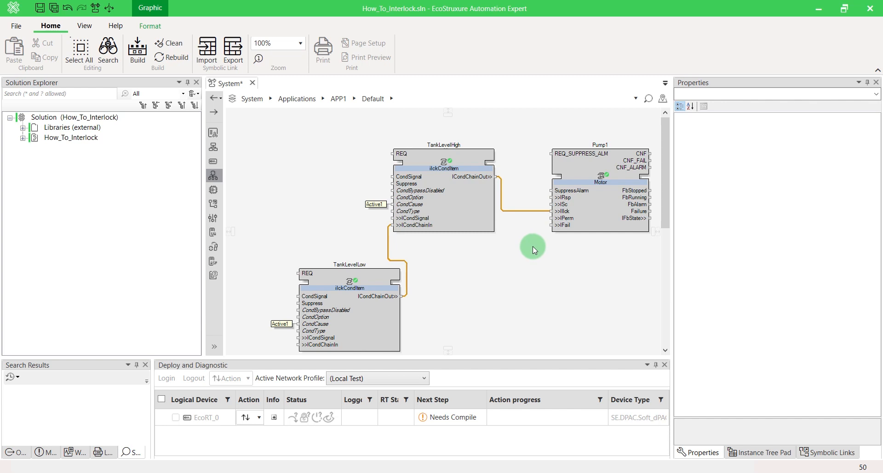
pyautogui.moveTo(483, 250)
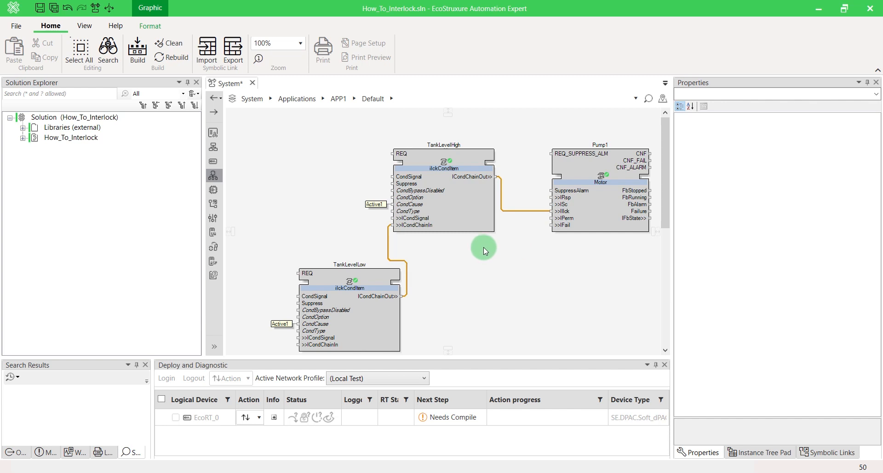
pyautogui.moveTo(315, 296)
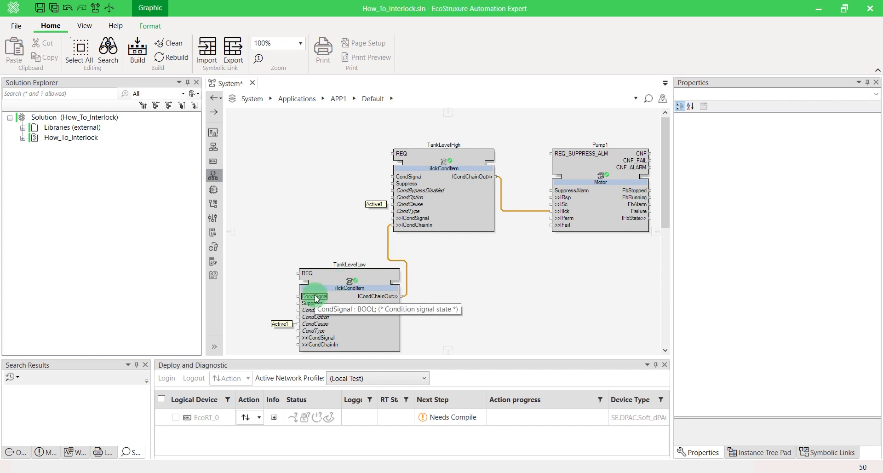
# Add constants to TankLevelLow's CondSignal, CondBypassDisabled (FALSE) and CondOption inputs
pyautogui.rightClick(314, 297)
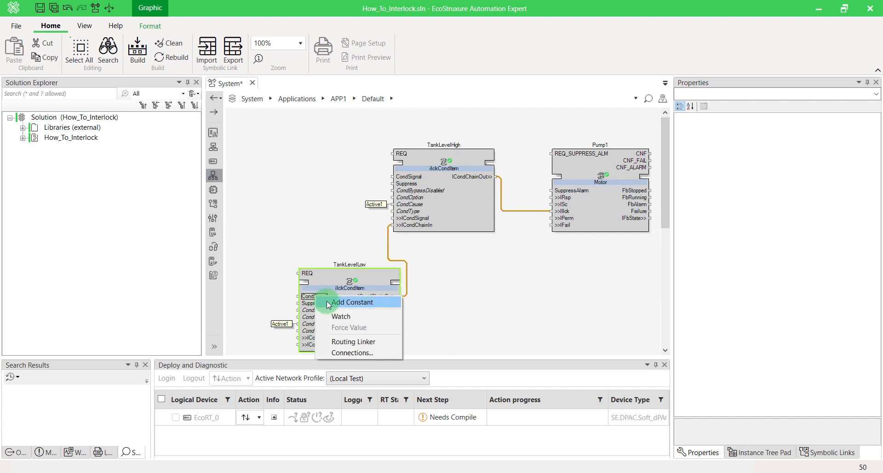
pyautogui.click(352, 301)
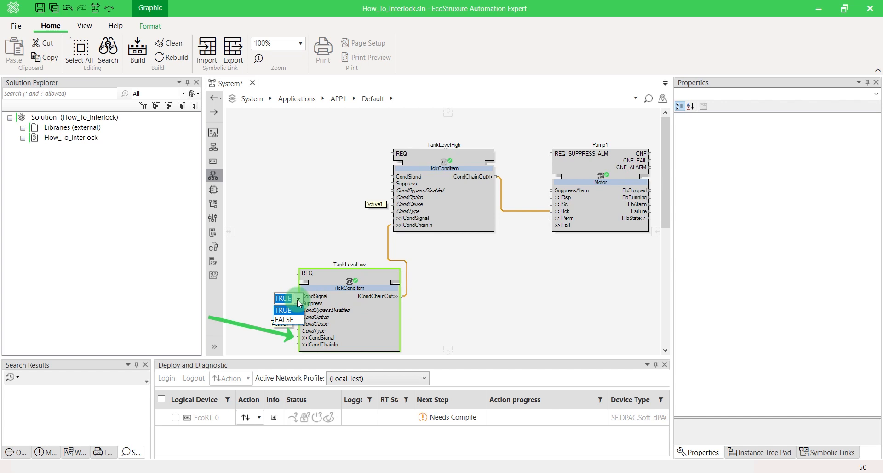
pyautogui.click(282, 295)
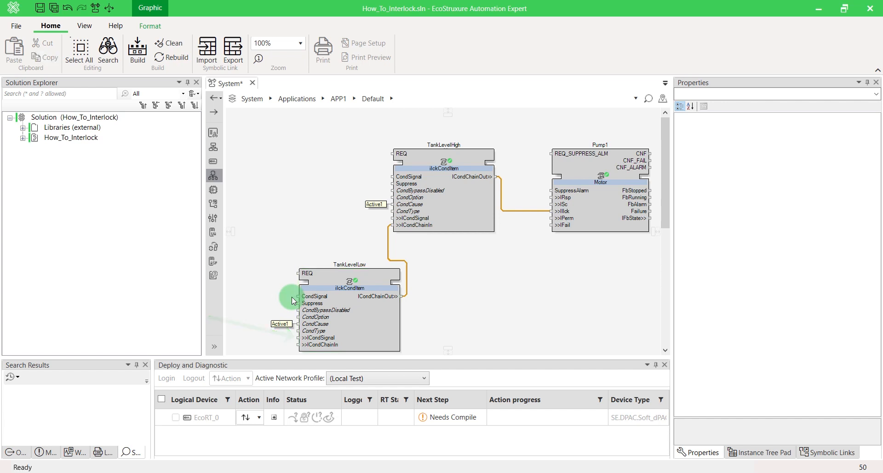
pyautogui.moveTo(311, 303)
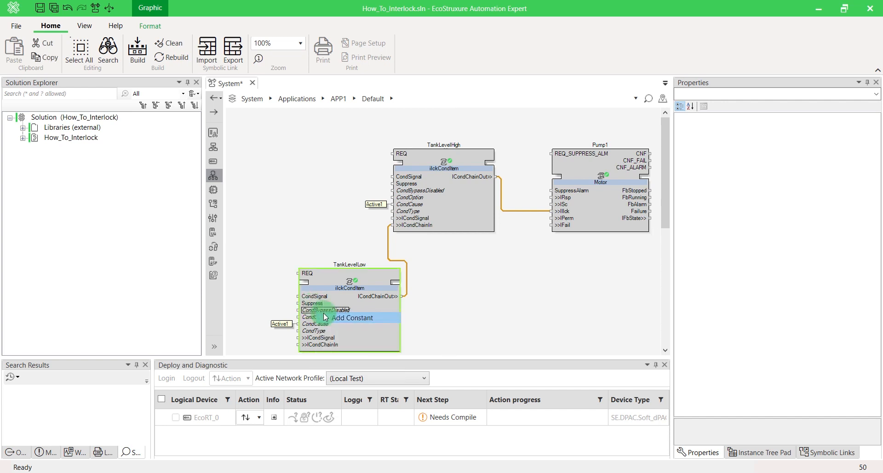
pyautogui.click(351, 317)
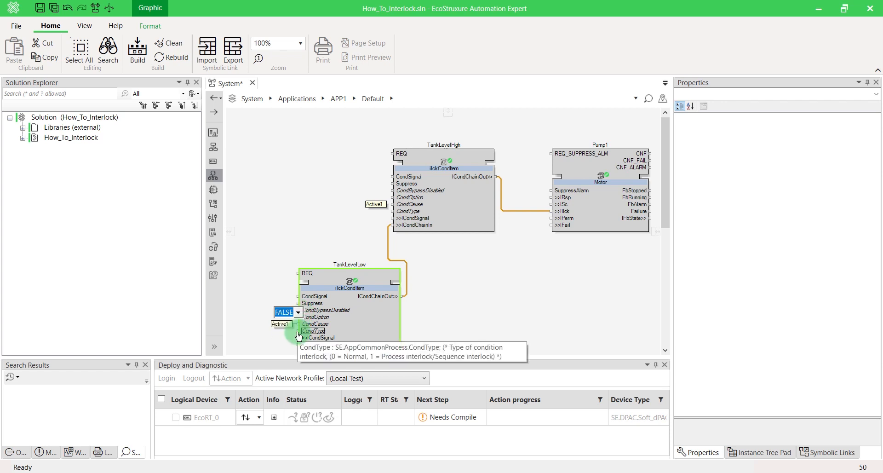
pyautogui.moveTo(315, 316)
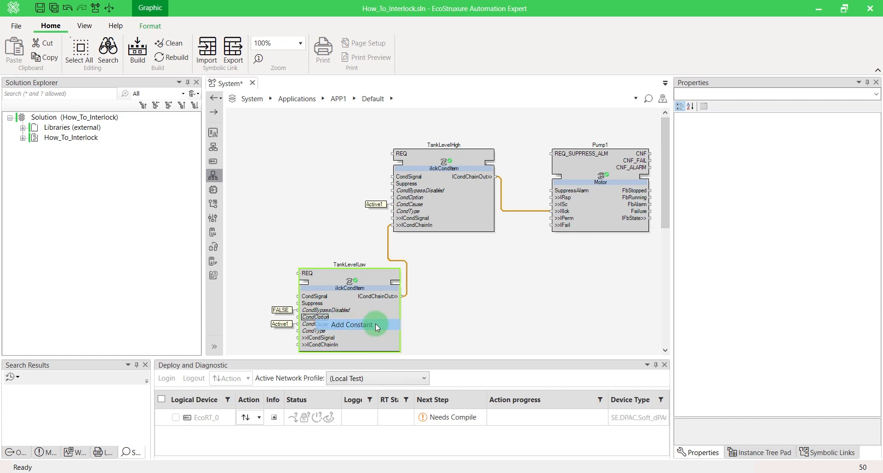
pyautogui.click(315, 316)
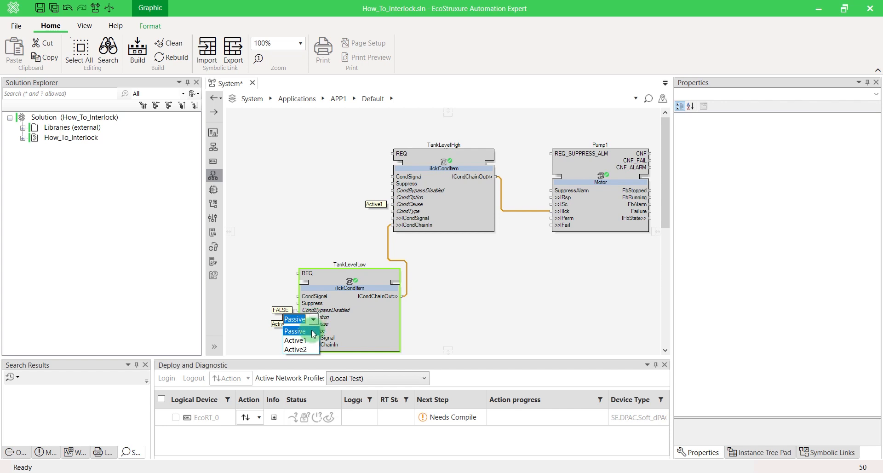
# Set TankLevelLow's CondOption constant to Passive and CondCause constant to NotActive1
pyautogui.click(294, 319)
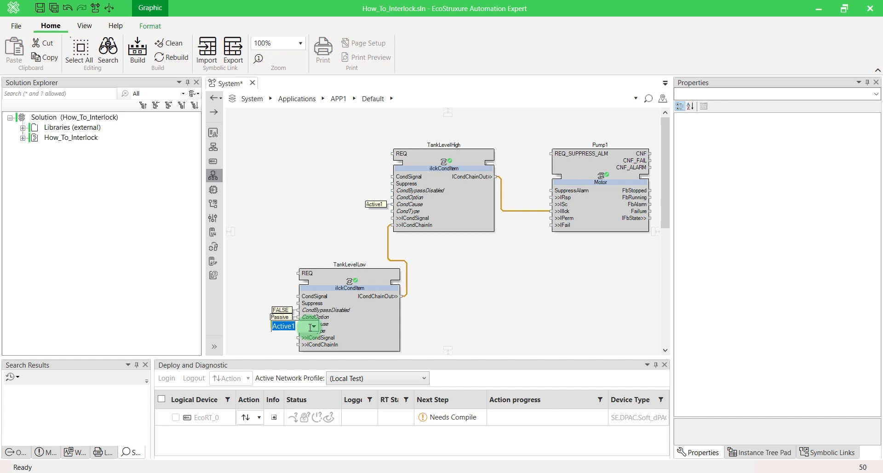
pyautogui.click(314, 326)
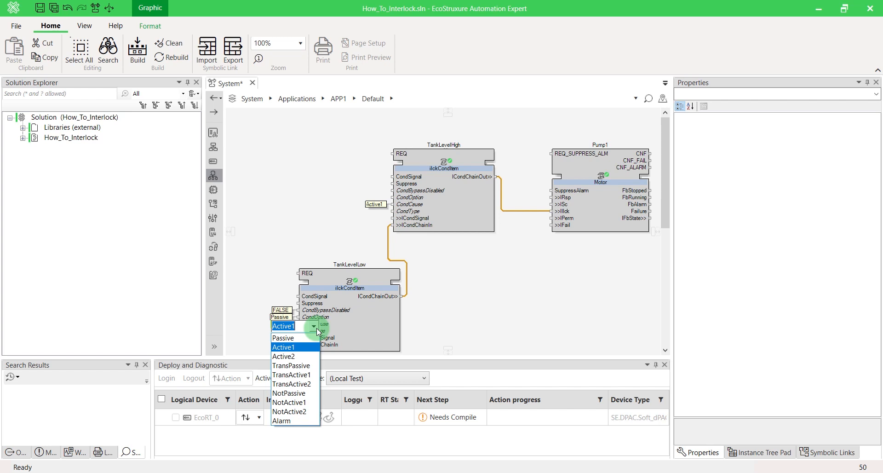
pyautogui.moveTo(316, 329)
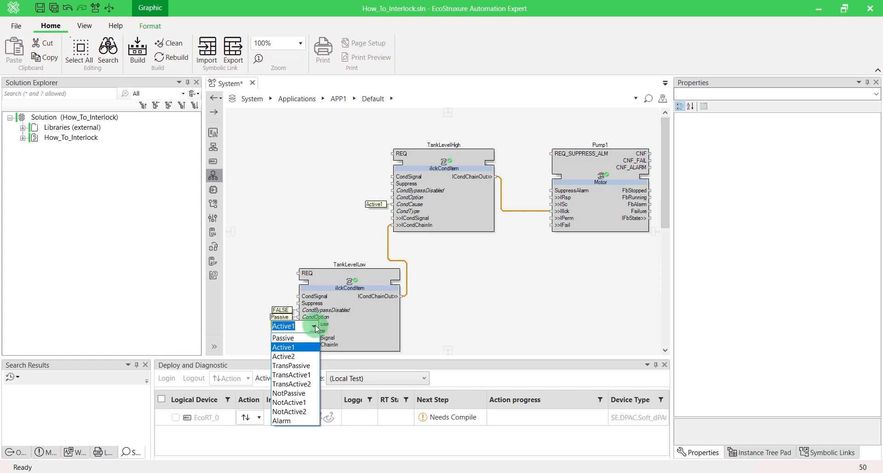
pyautogui.click(289, 403)
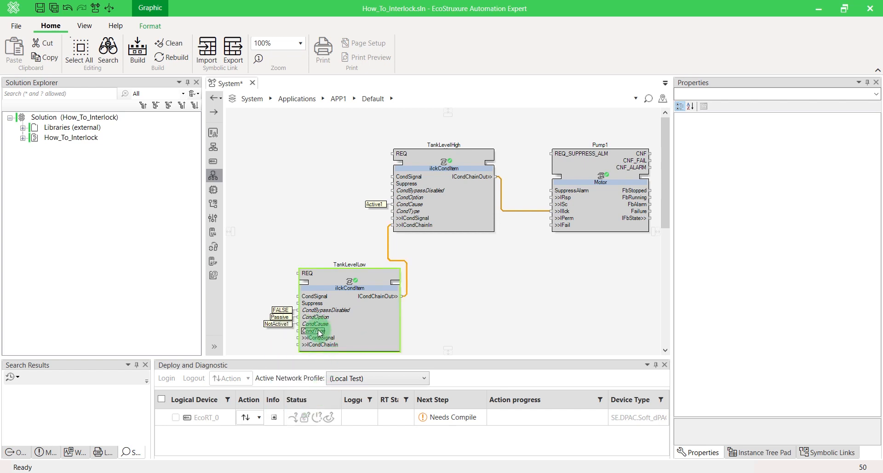
pyautogui.moveTo(315, 332)
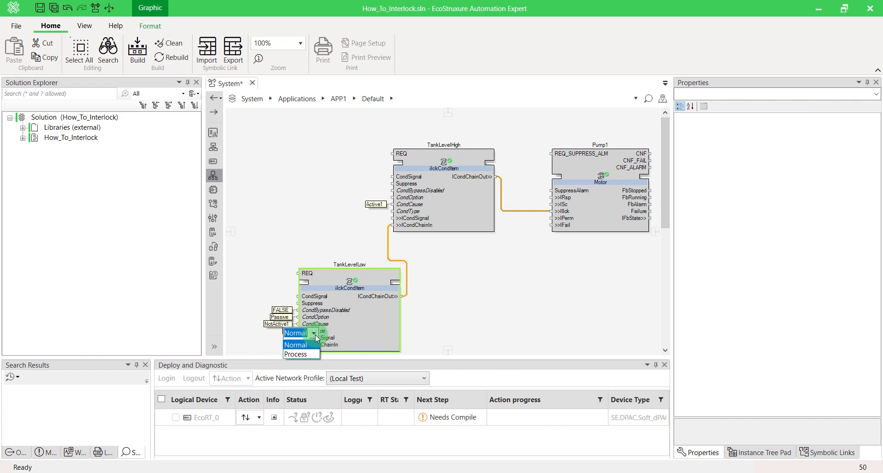
# Set TankLevelLow's CondType to Normal and deploy the application to EcoRT_0
pyautogui.click(296, 332)
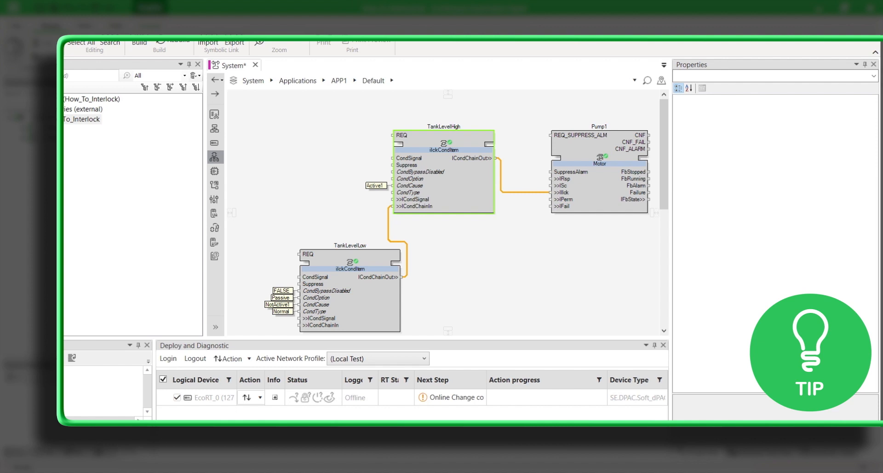
pyautogui.click(443, 169)
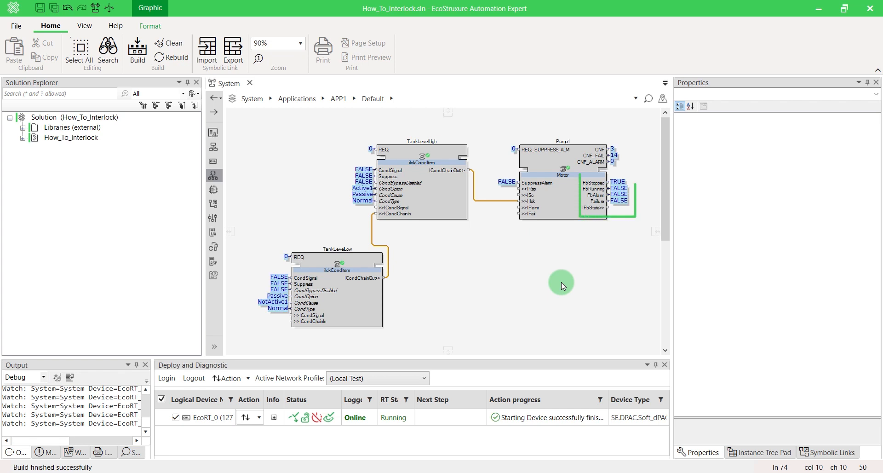
# Watch live values on the running interlock and pump blocks, then right-click the diagram
pyautogui.rightClick(405, 169)
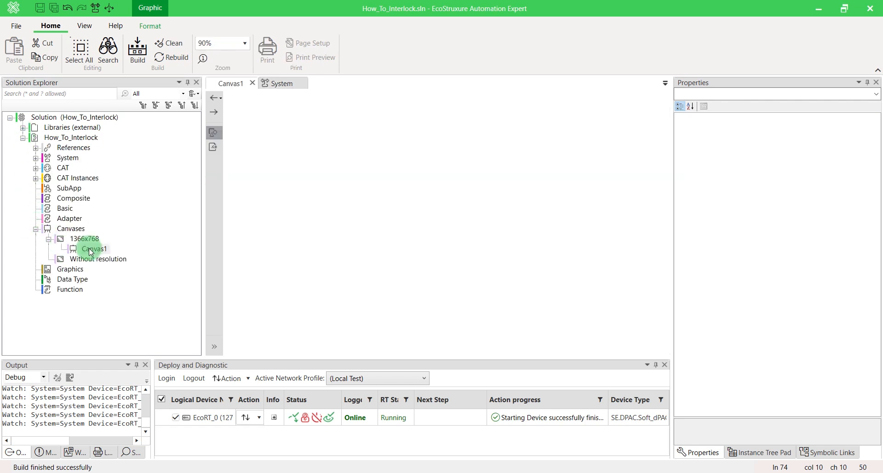
# Open Canvas1, reveal Pump1's interlock under CAT Instances, and select the 1366x768 folder
pyautogui.doubleClick(92, 249)
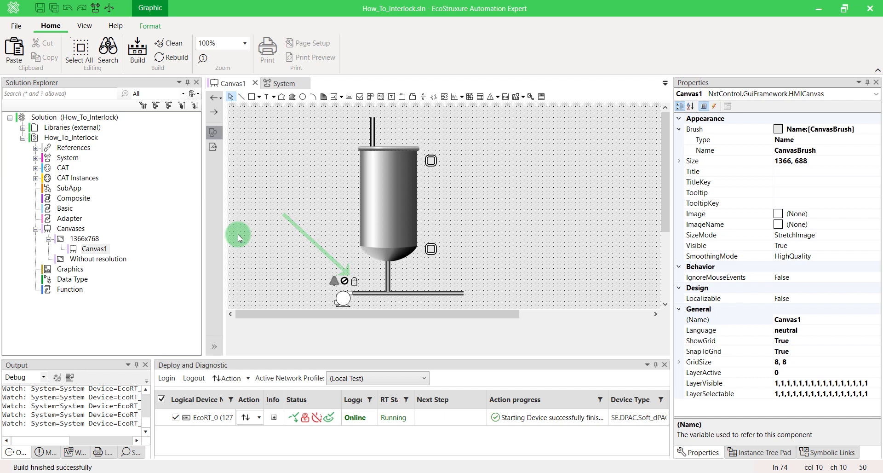
pyautogui.click(48, 178)
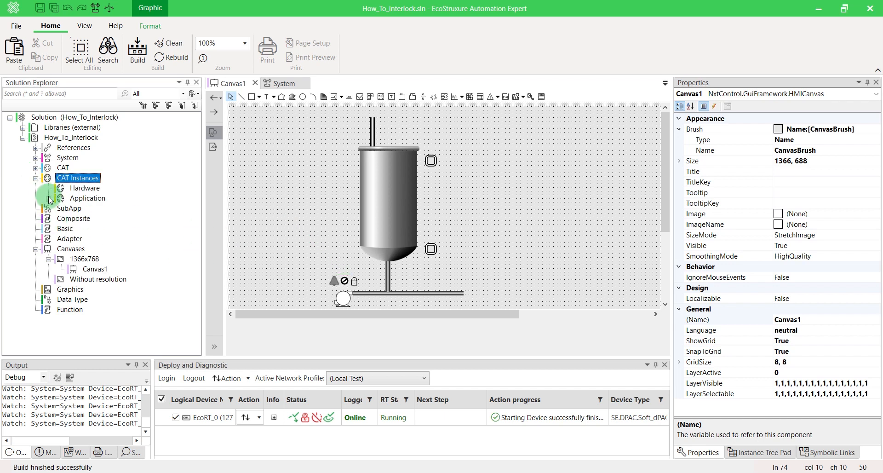
pyautogui.click(63, 198)
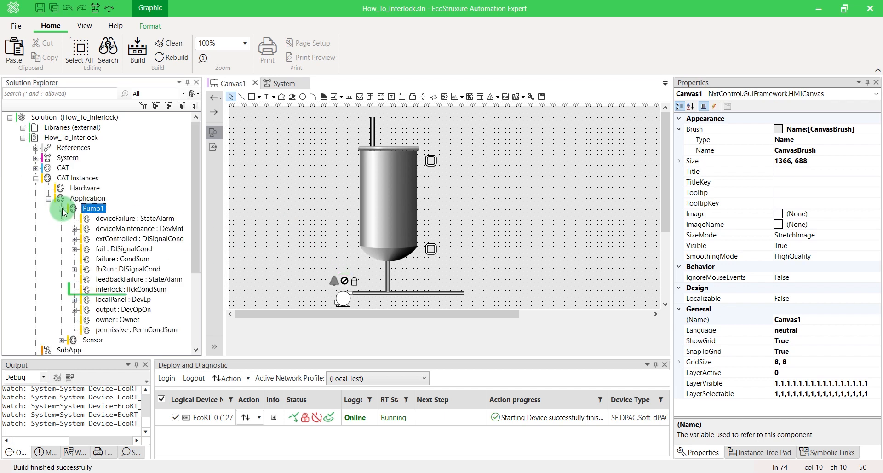
pyautogui.click(130, 289)
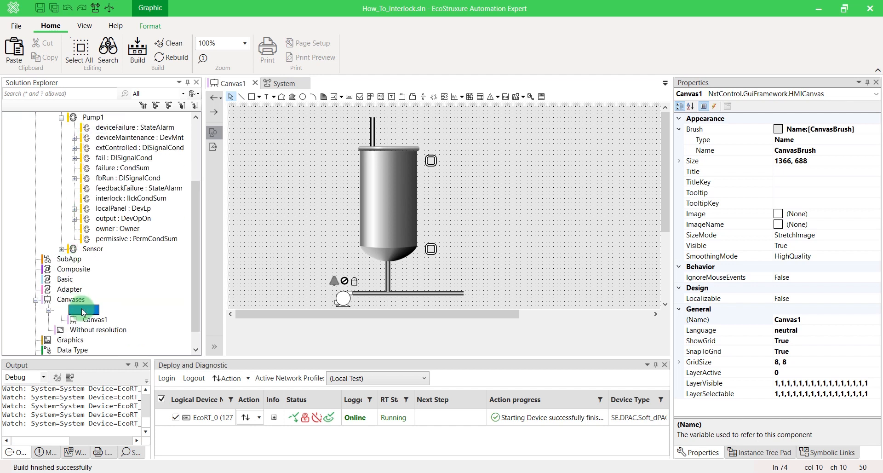
pyautogui.click(137, 51)
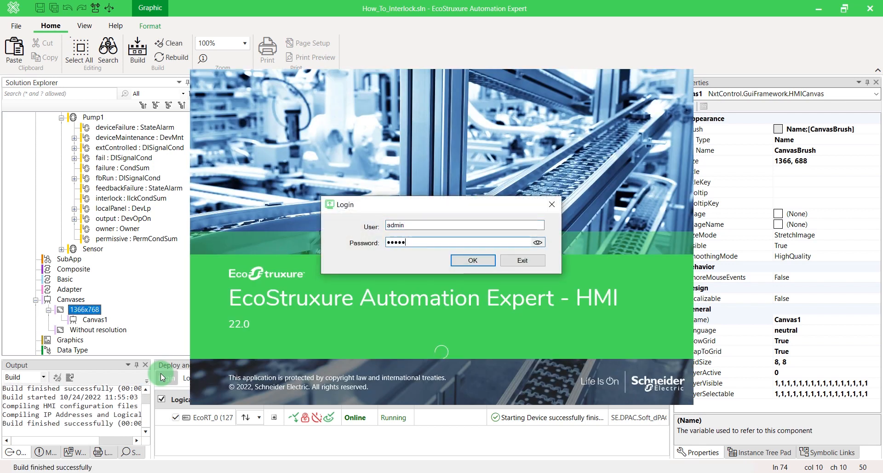
# Log in to the HMI and open Pump1's interlock faceplate
pyautogui.click(471, 260)
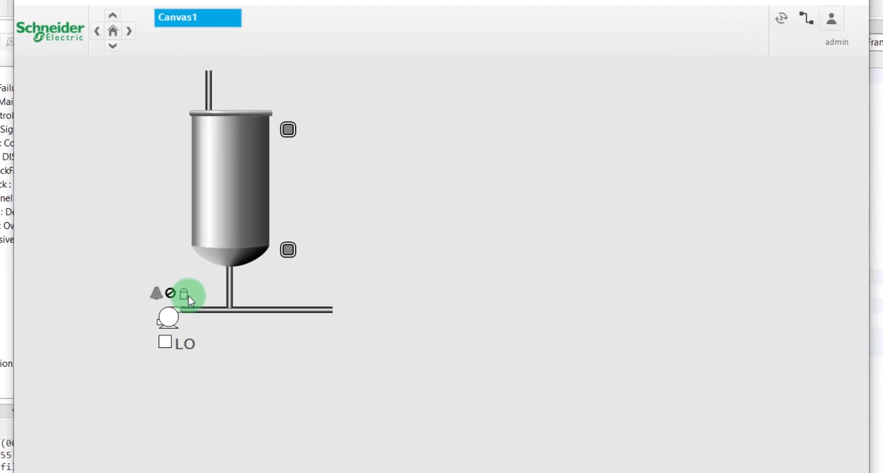
pyautogui.click(182, 294)
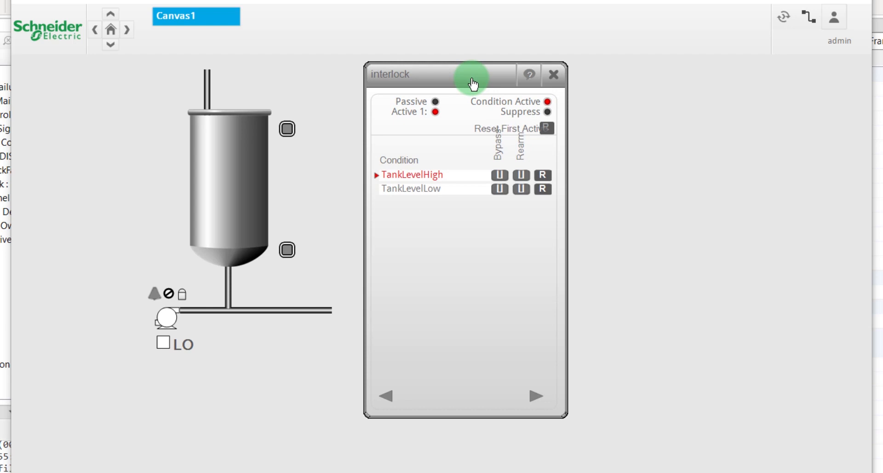
# Toggle the Bypass on TankLevelHigh on and back off
pyautogui.click(497, 175)
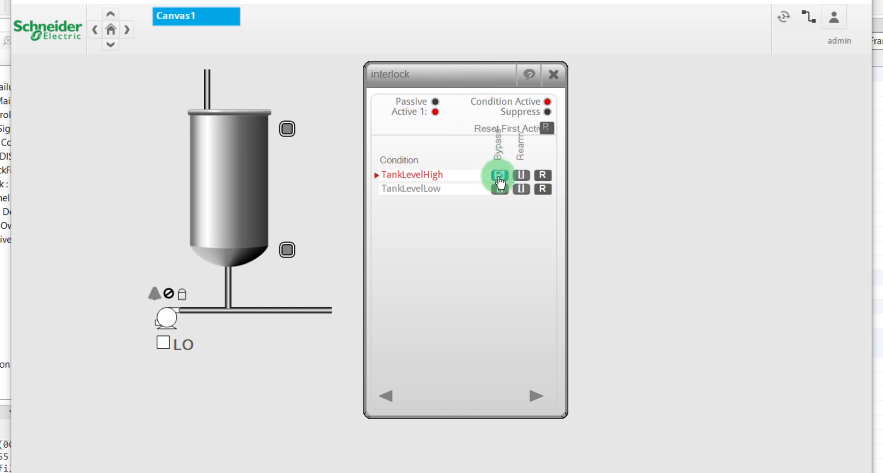
pyautogui.click(499, 175)
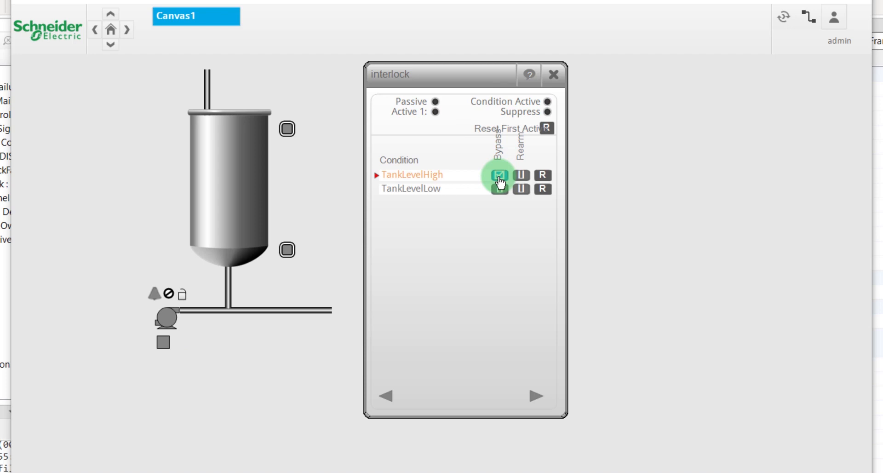
pyautogui.click(497, 175)
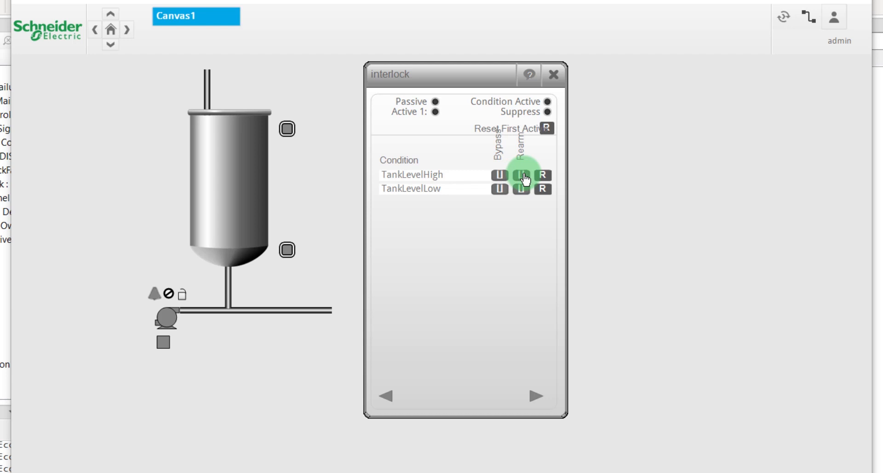
# Enable Rearm for TankLevelHigh and reset the first active interlock
pyautogui.click(520, 175)
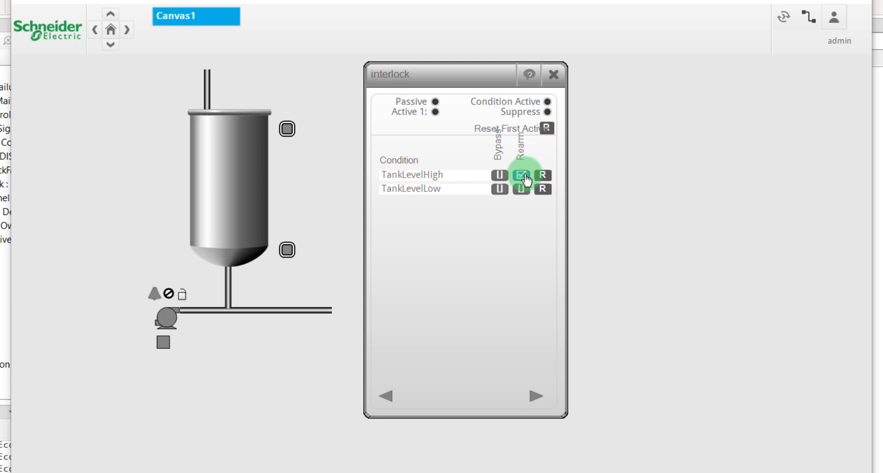
pyautogui.click(519, 175)
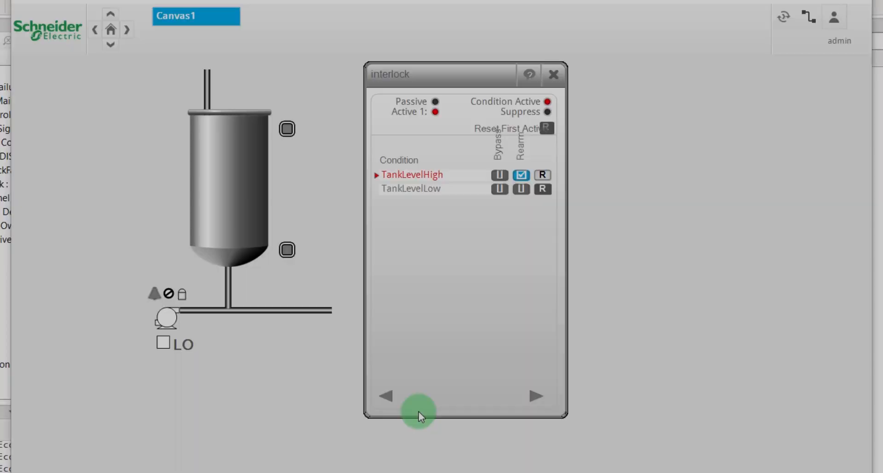
pyautogui.moveTo(496, 268)
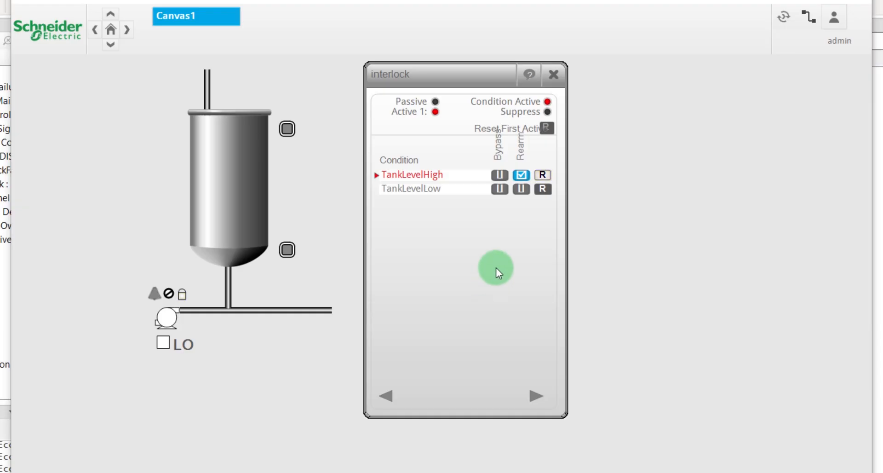
pyautogui.click(542, 174)
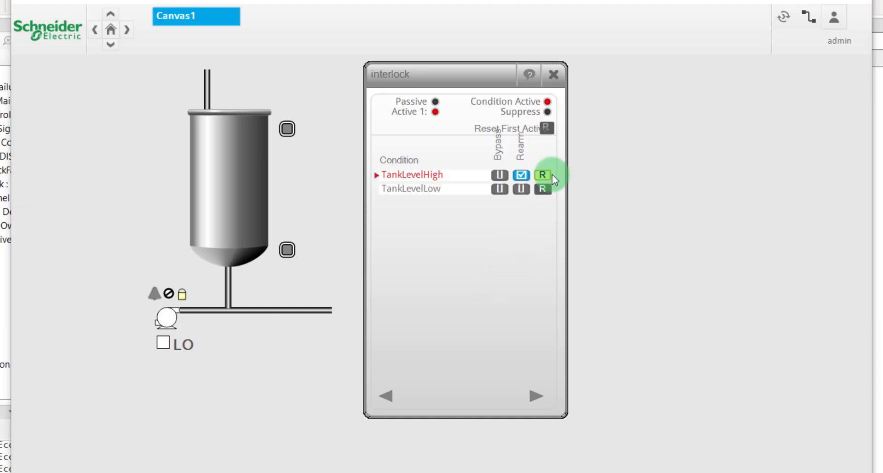
pyautogui.click(543, 174)
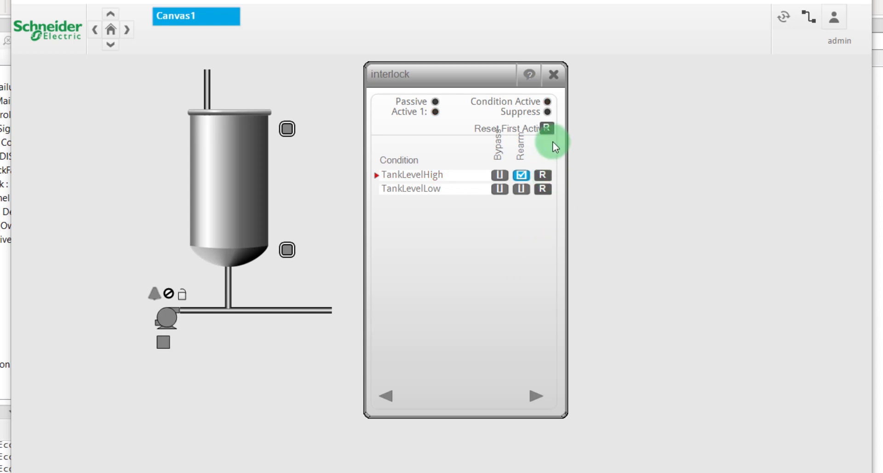